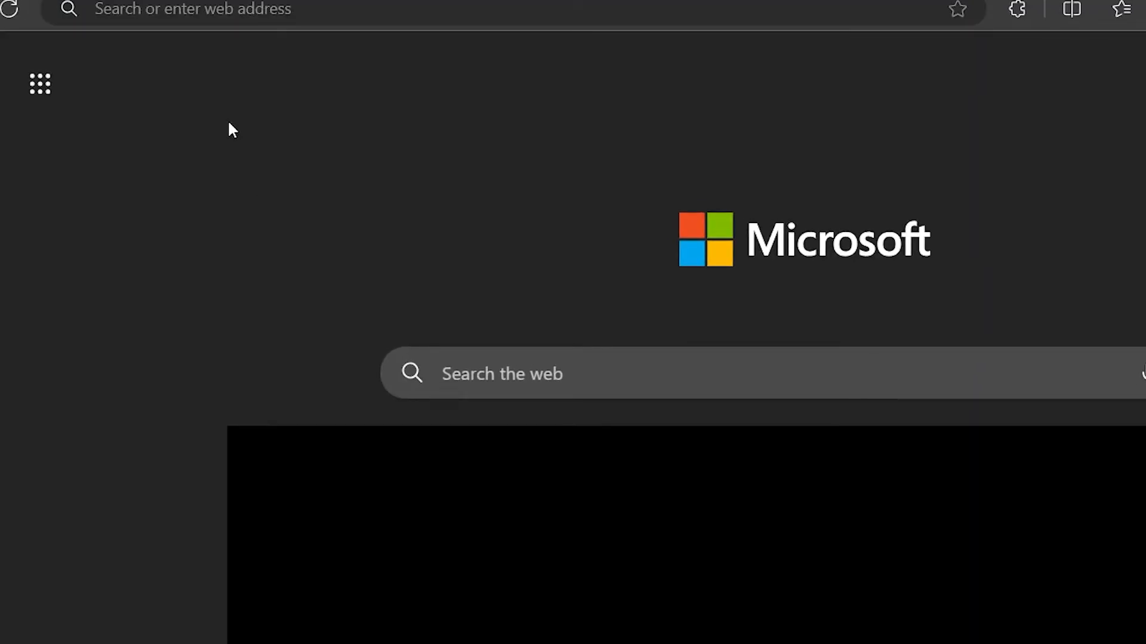
Load roblox.com in Edge and go to the account Settings page via the gear menu
{"action": "type", "text": "roblox.com/redeem"}
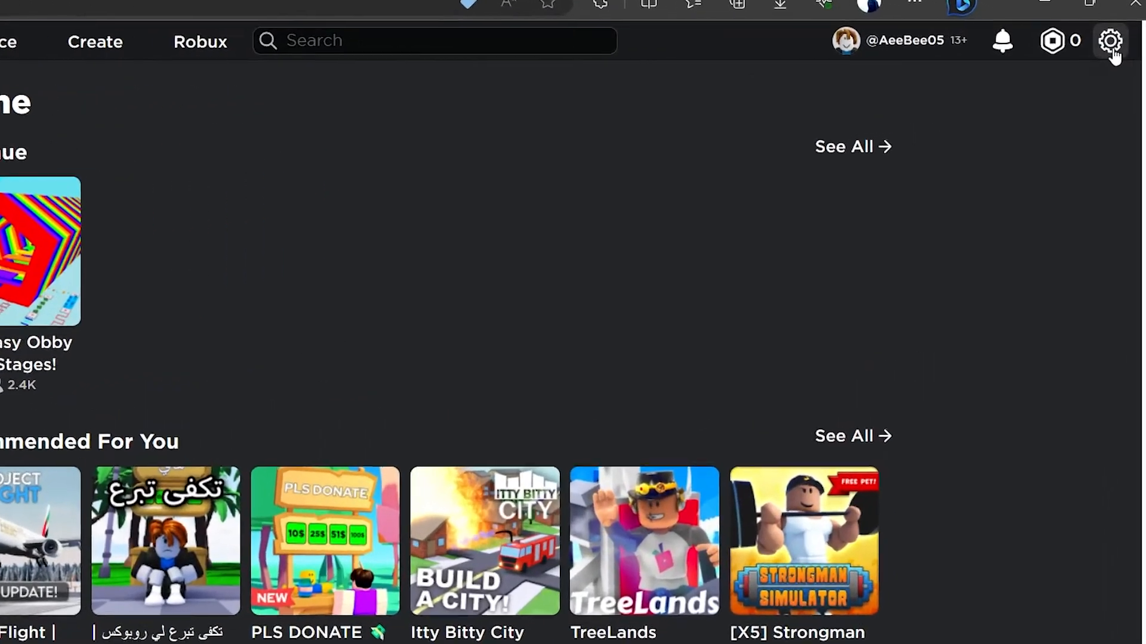
{"action": "left_click", "coordinate": [1110, 41]}
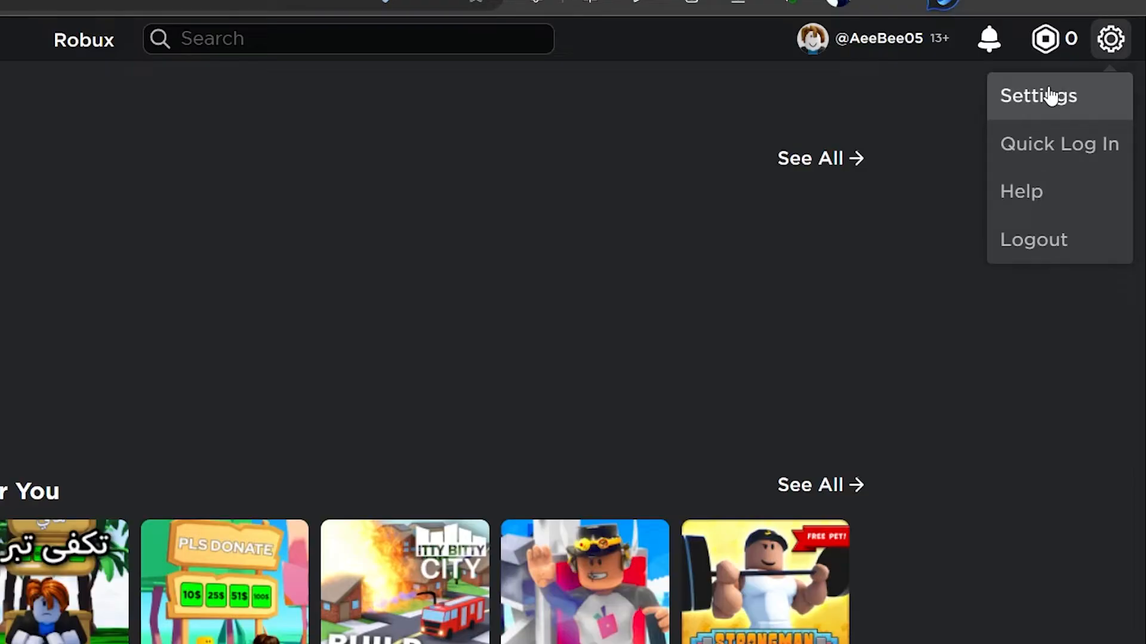
{"action": "left_click", "coordinate": [1037, 95]}
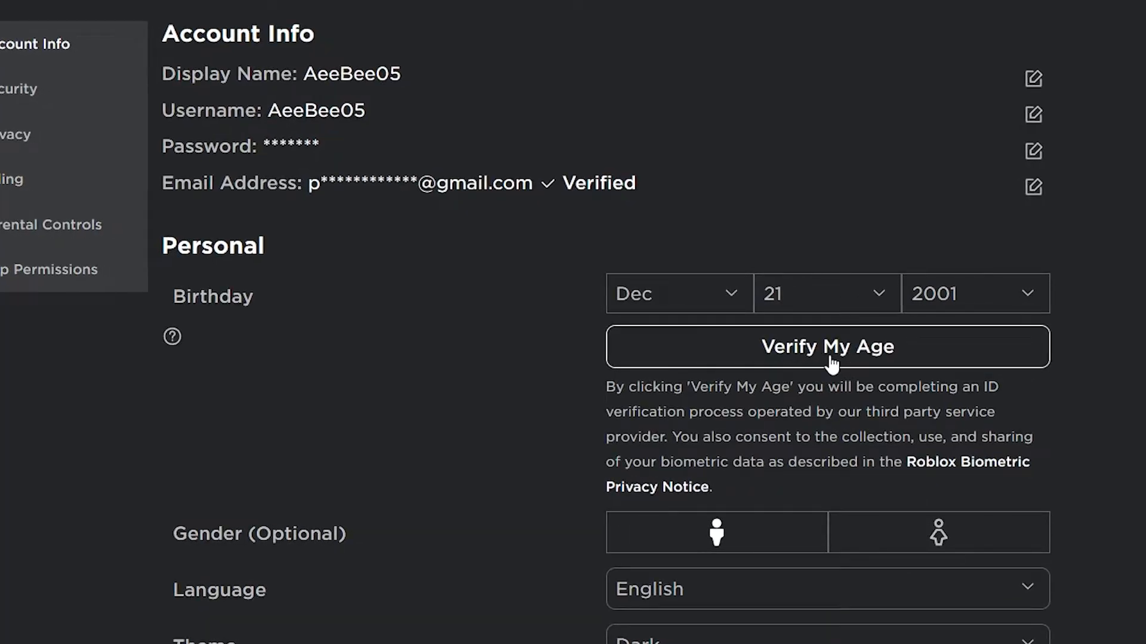
{"action": "mouse_move", "coordinate": [793, 362]}
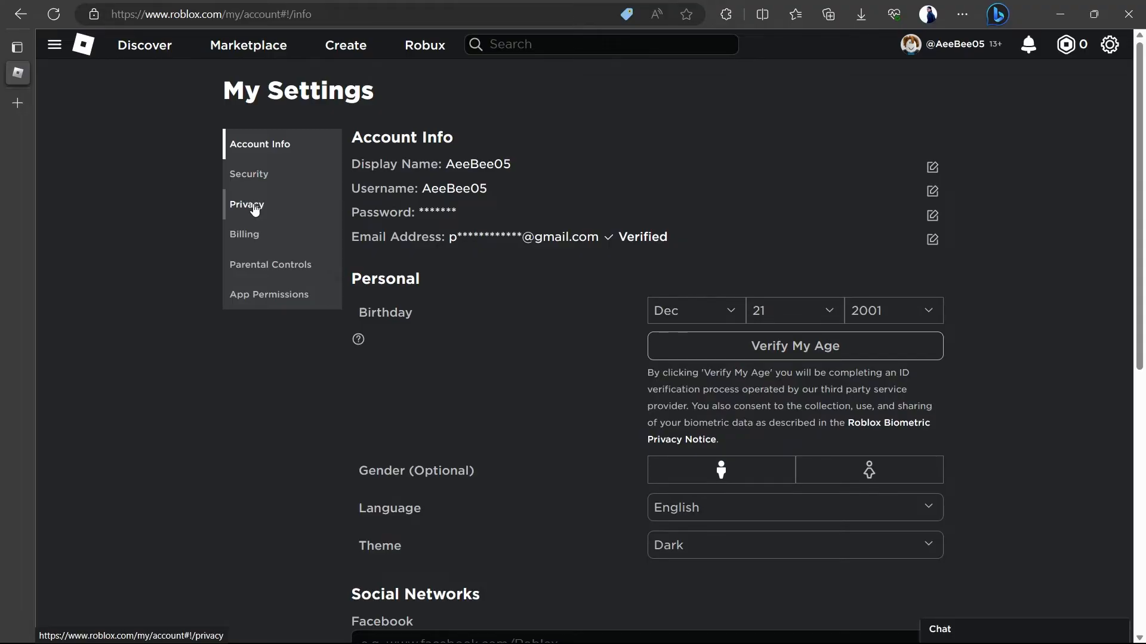
Switch My Settings to the Privacy section showing restrictions and communication options
{"action": "left_click", "coordinate": [246, 205]}
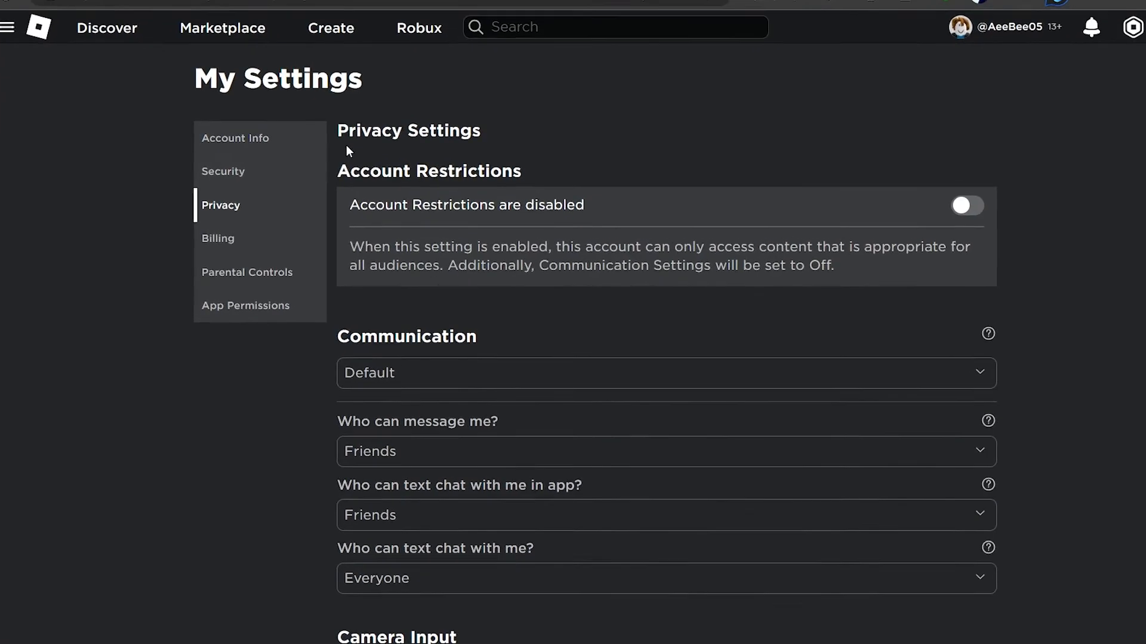